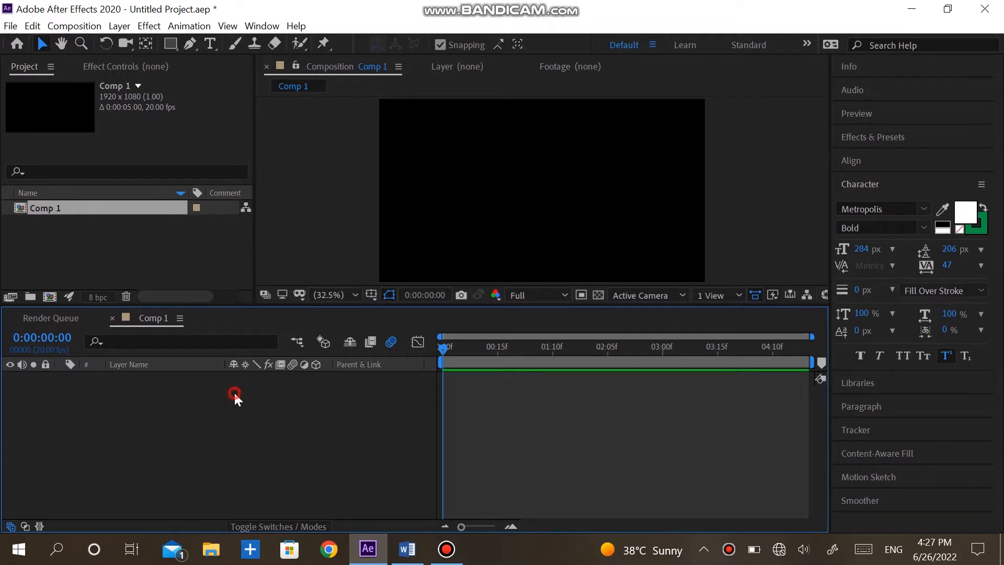
# Create a text layer reading 'Reveal Text' in Comp 1
pyautogui.click(209, 44)
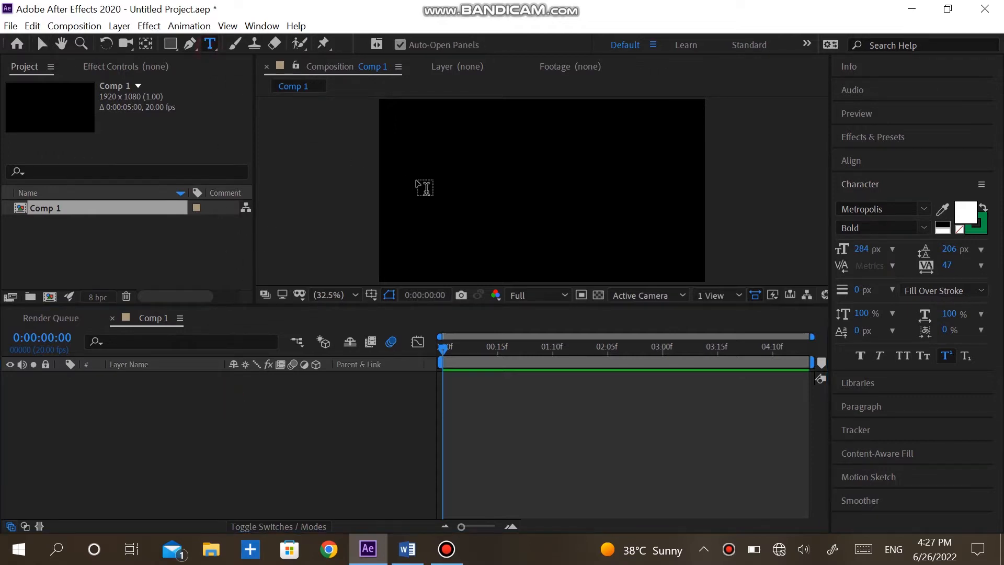
pyautogui.click(427, 186)
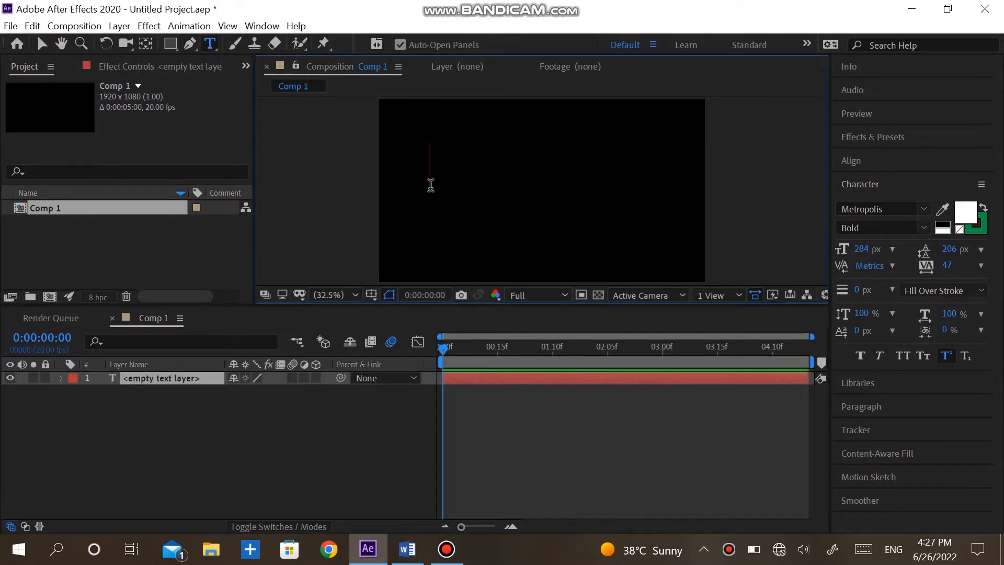
pyautogui.write('Reveal Te')
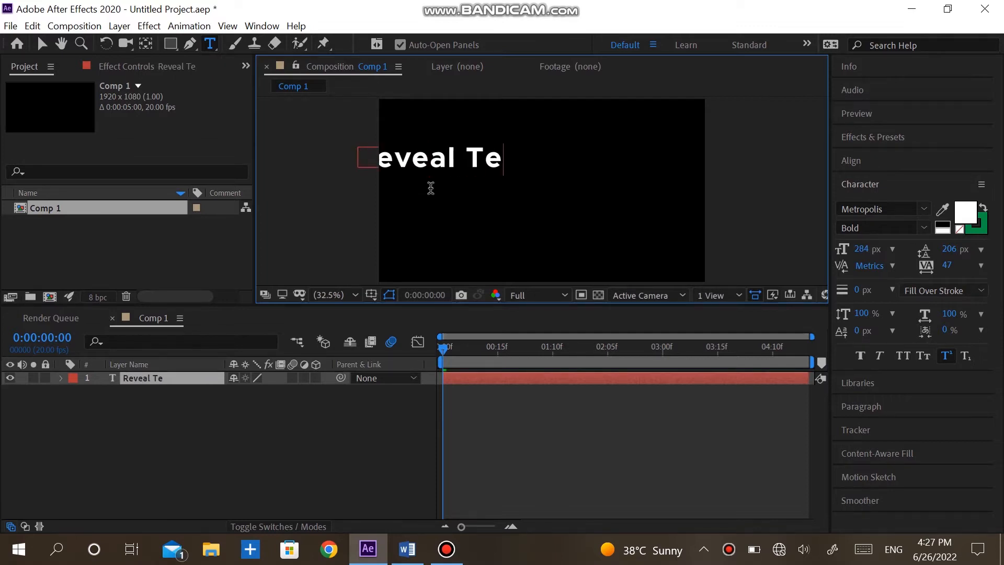
pyautogui.write('xt')
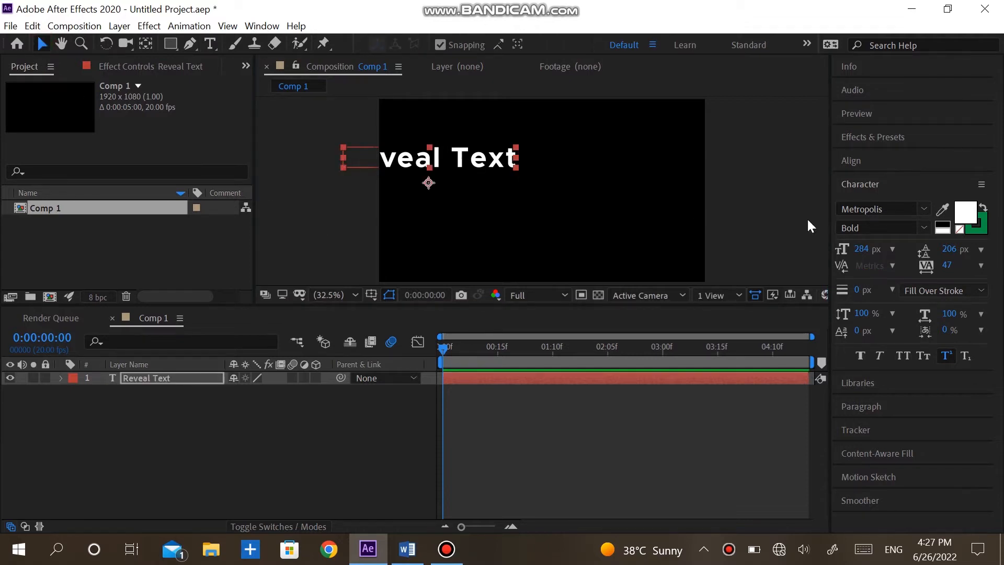
# Centre the Reveal Text title horizontally and vertically using the Align panel
pyautogui.click(851, 161)
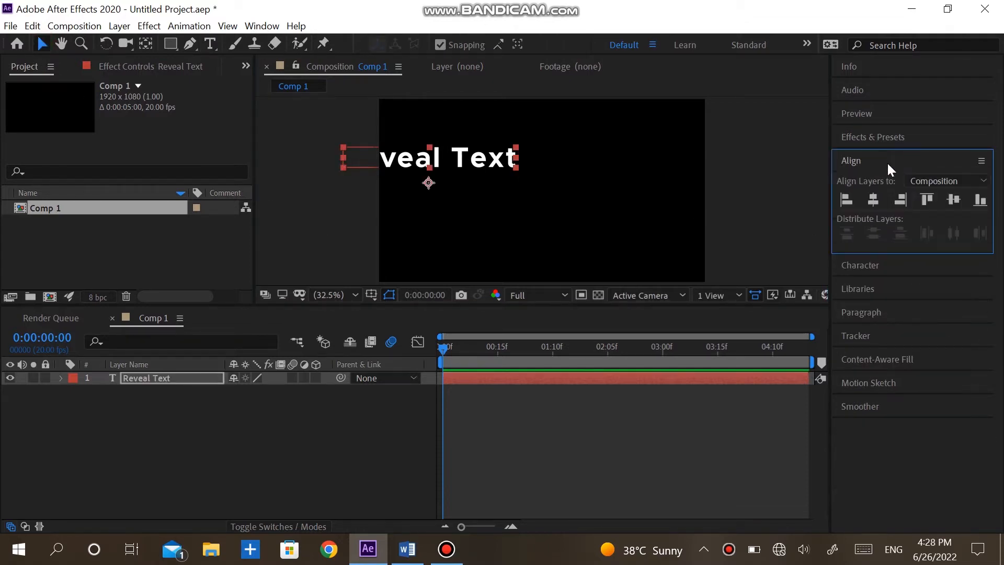
pyautogui.click(953, 200)
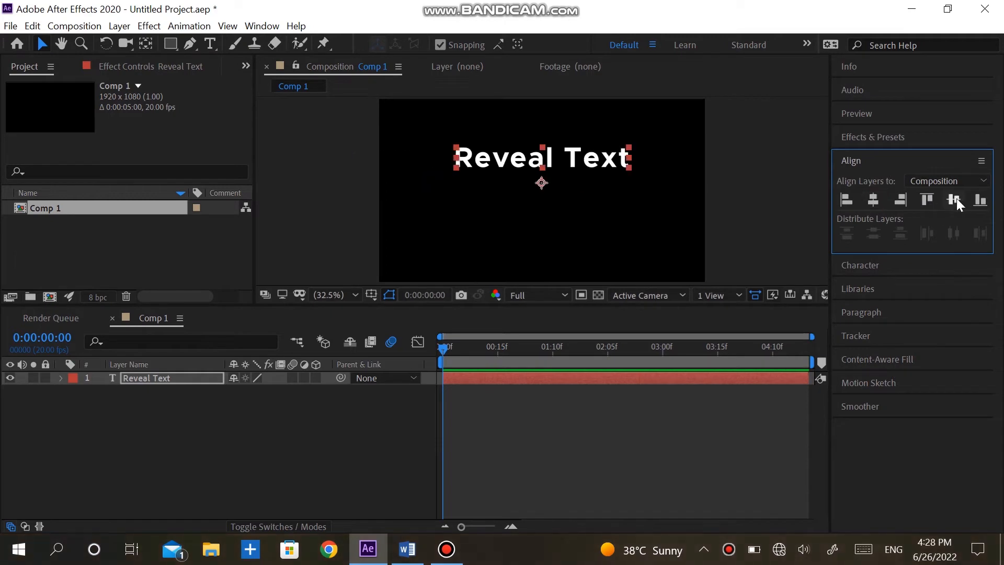
pyautogui.click(953, 200)
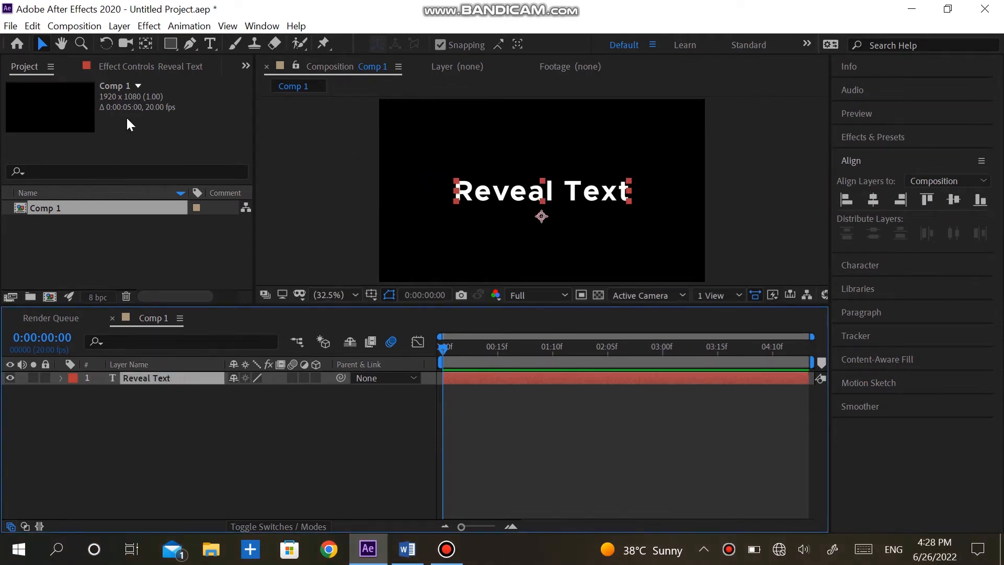
pyautogui.click(146, 44)
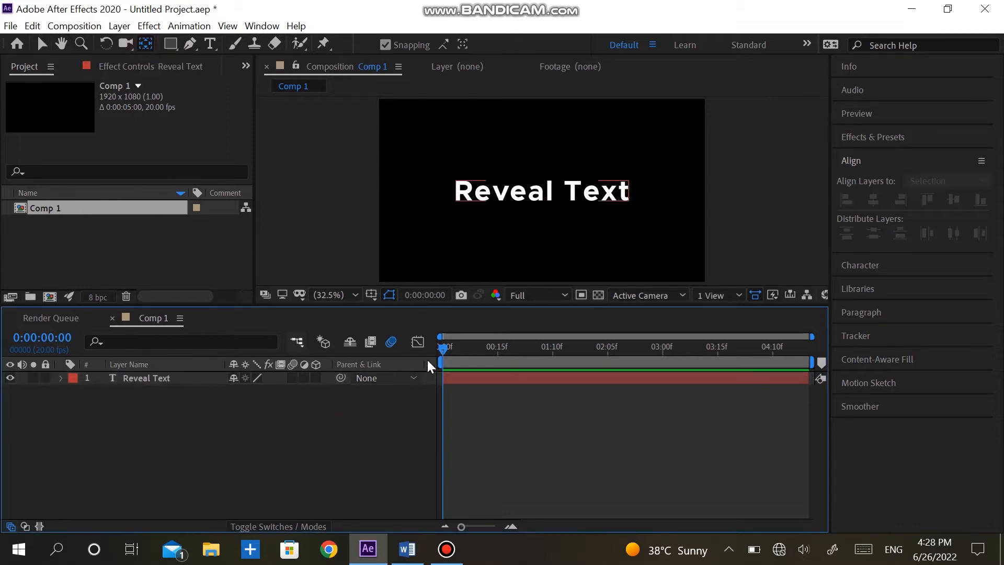
pyautogui.click(626, 348)
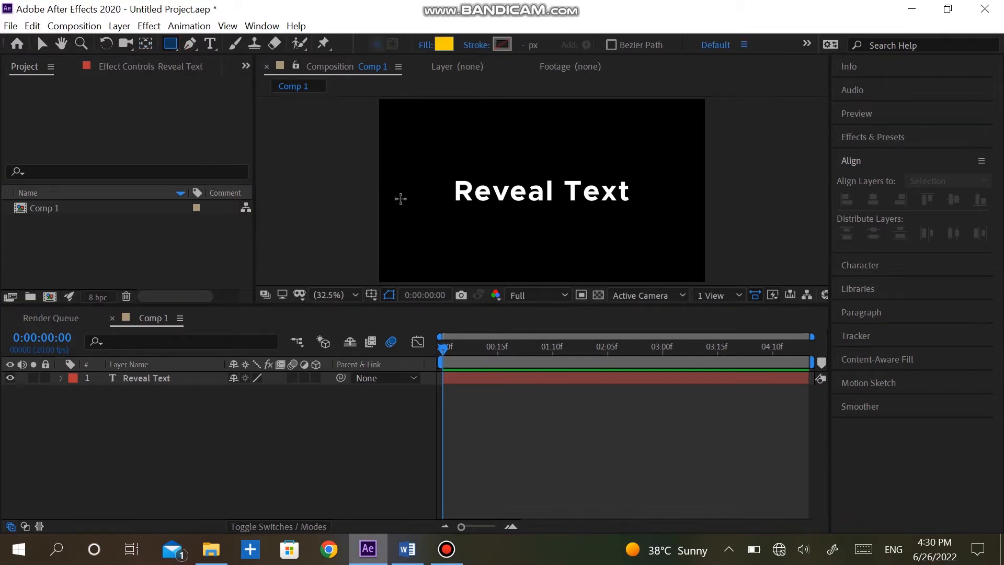
# Drag a rectangle beneath the title and set its Rectangle Path width to 1100
pyautogui.moveTo(446, 206); pyautogui.dragTo(596, 225)
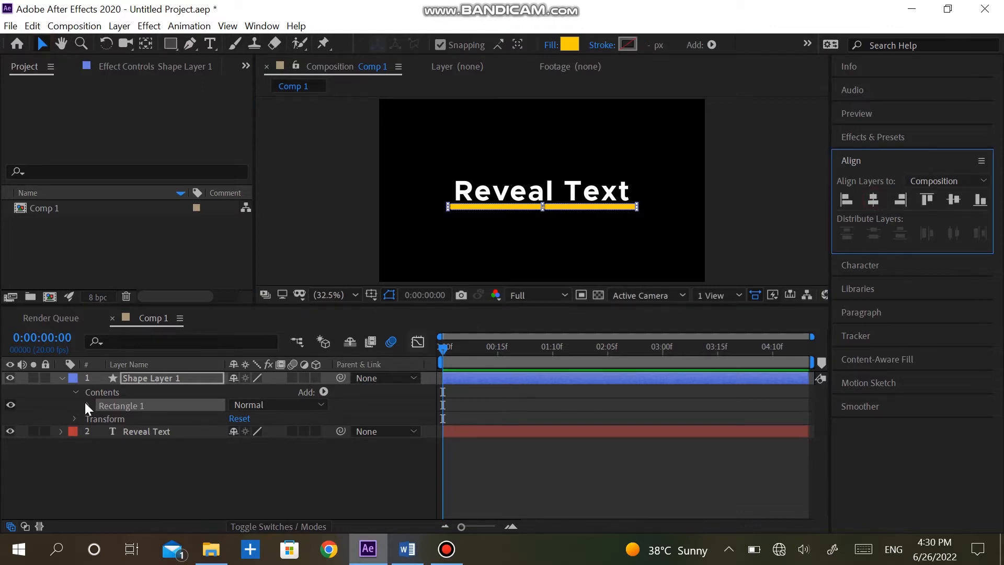
pyautogui.click(88, 405)
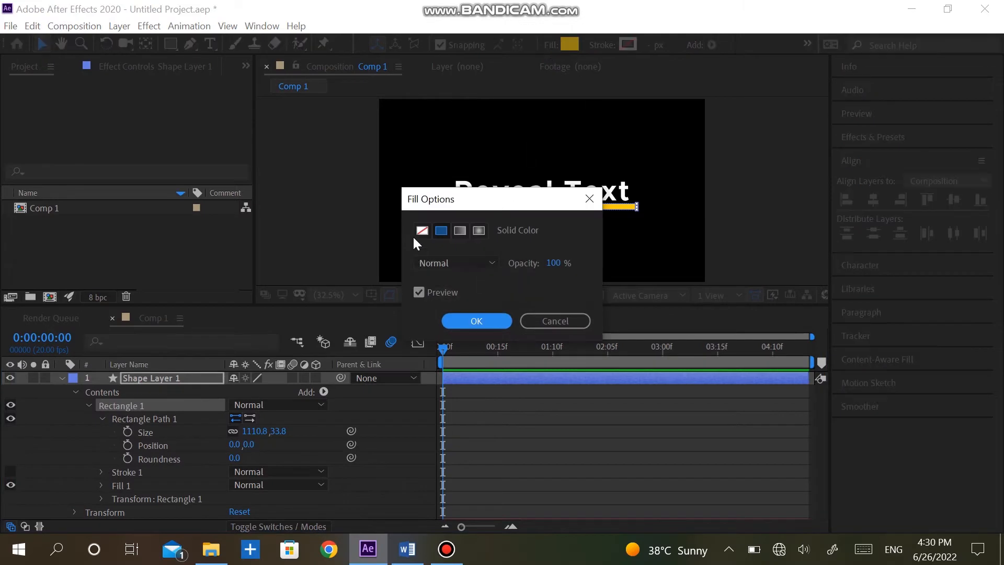
pyautogui.click(476, 320)
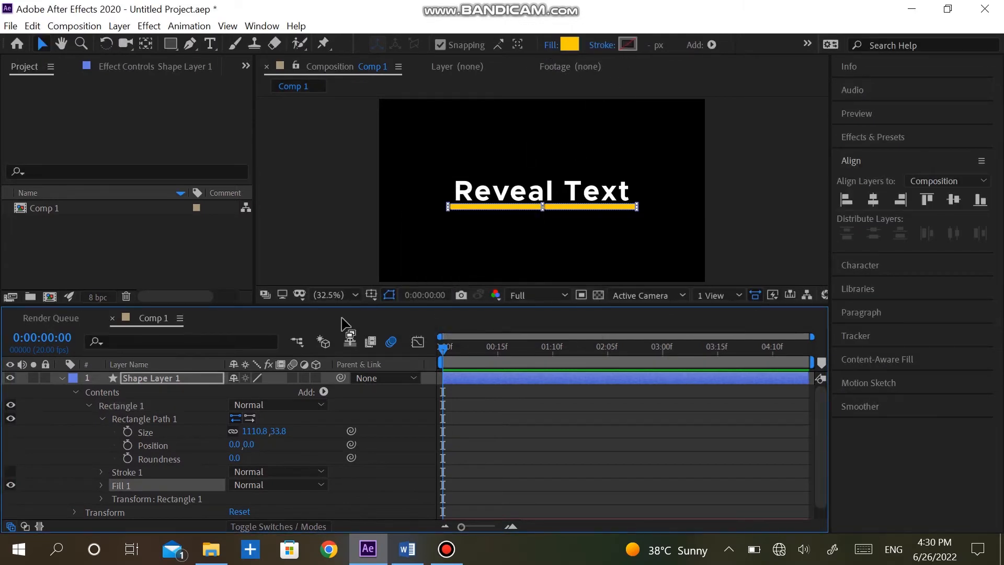
pyautogui.doubleClick(262, 430)
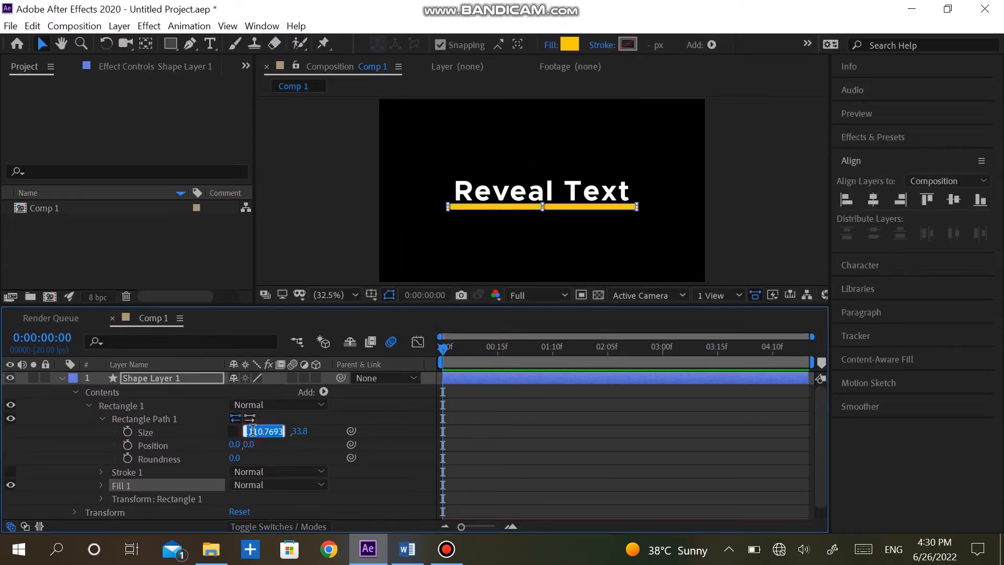
pyautogui.write('1100')
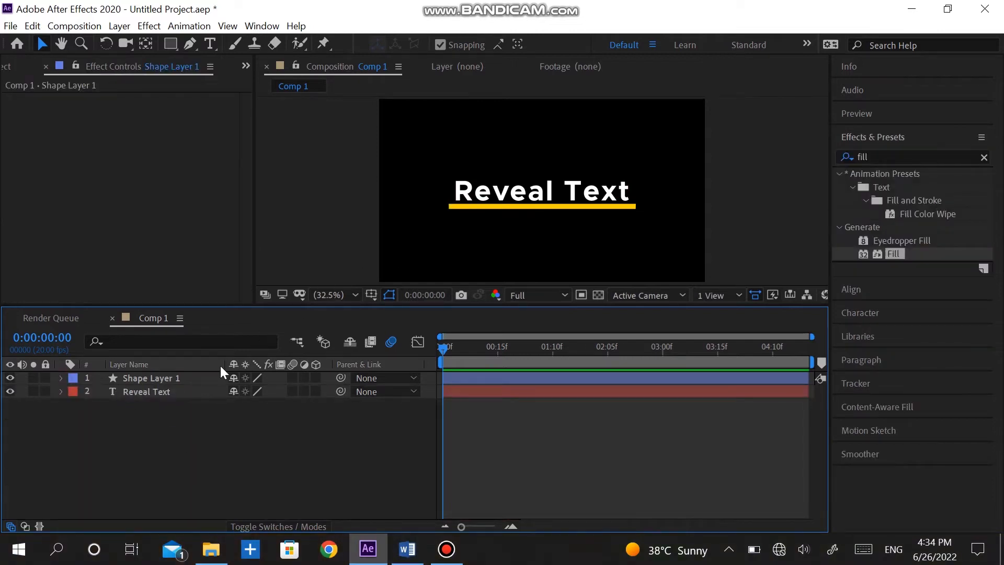
# Rename the shape layer 'Rectangle' and apply a yellow Fill effect
pyautogui.doubleClick(151, 377)
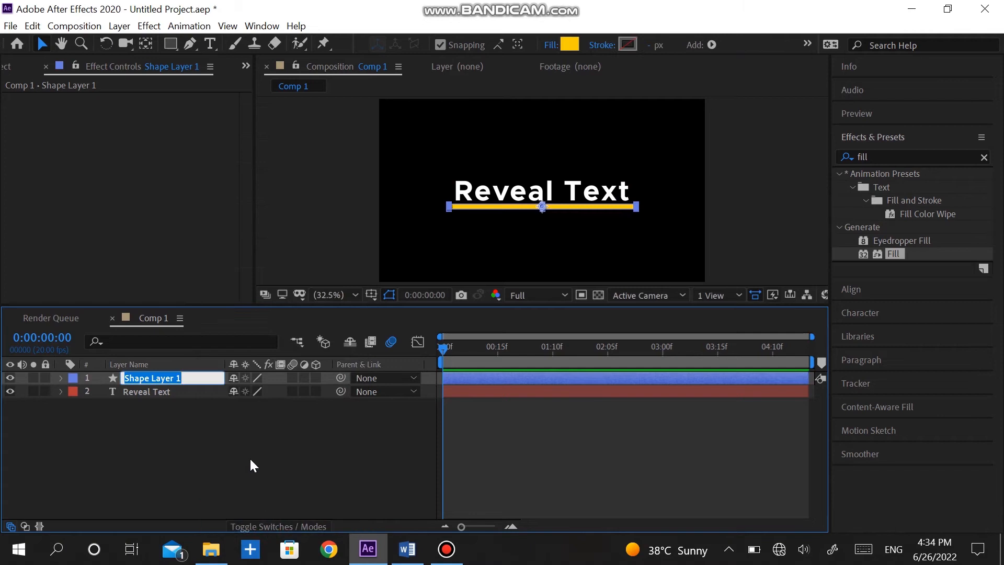
pyautogui.write('Rectangle')
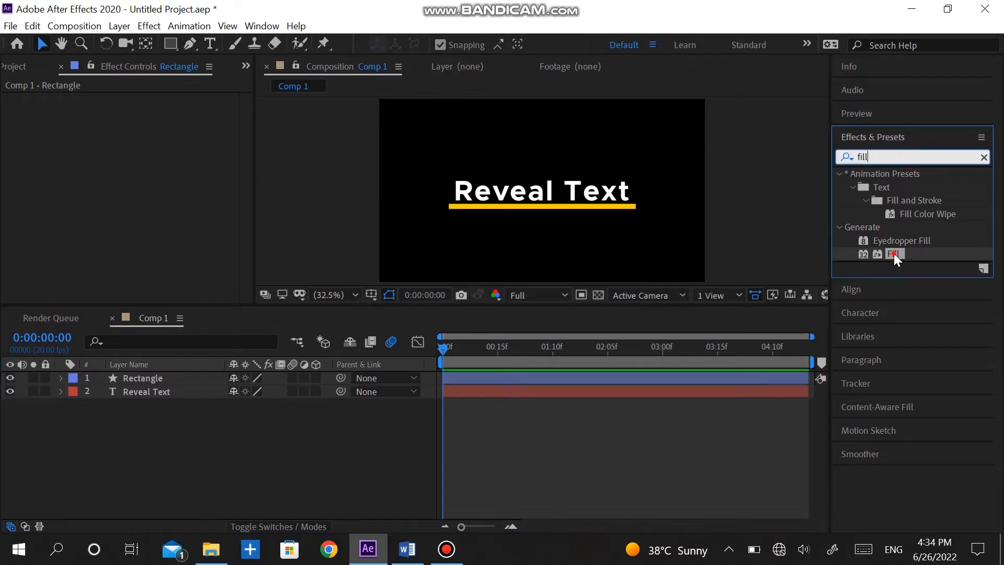
pyautogui.doubleClick(895, 254)
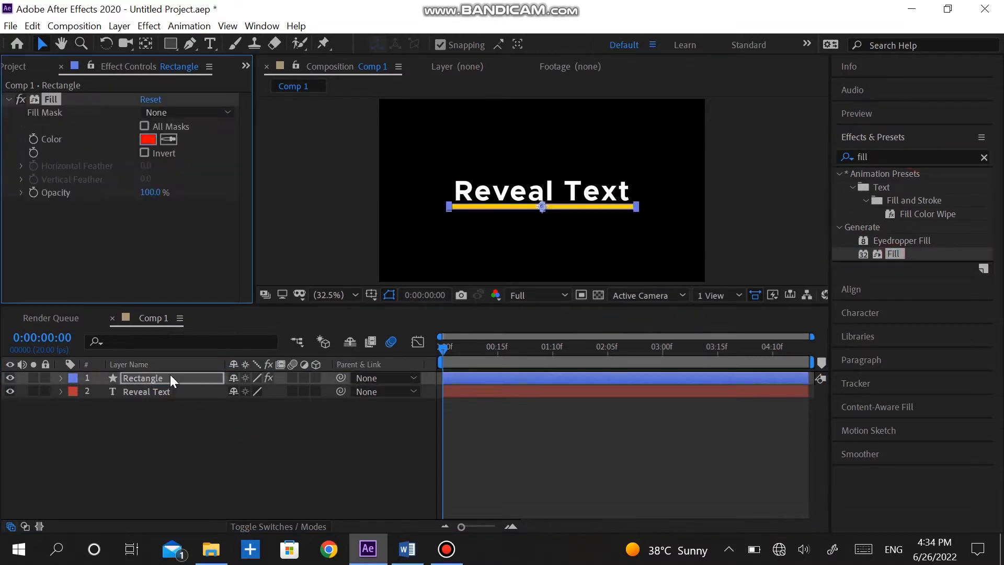
pyautogui.click(148, 139)
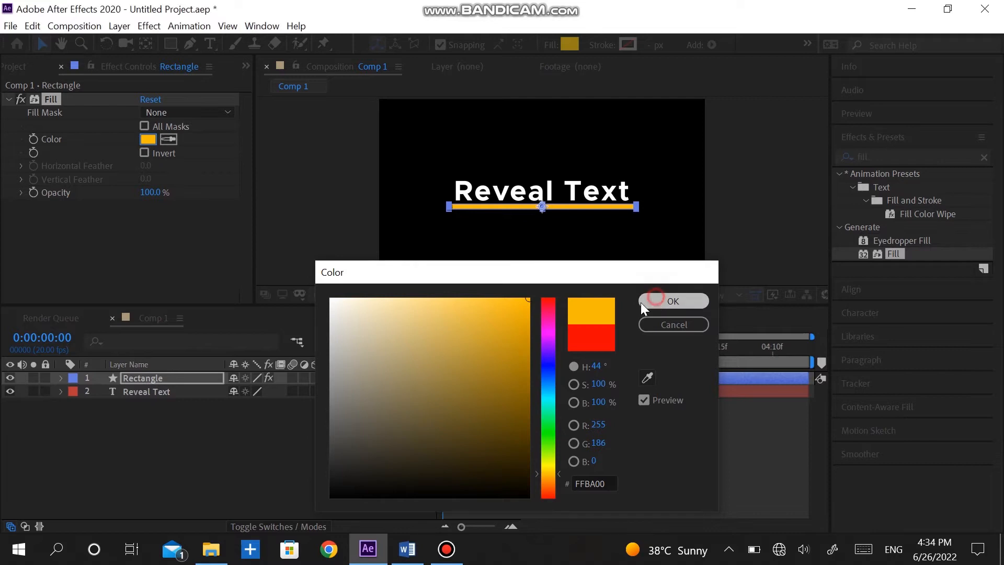
pyautogui.click(673, 301)
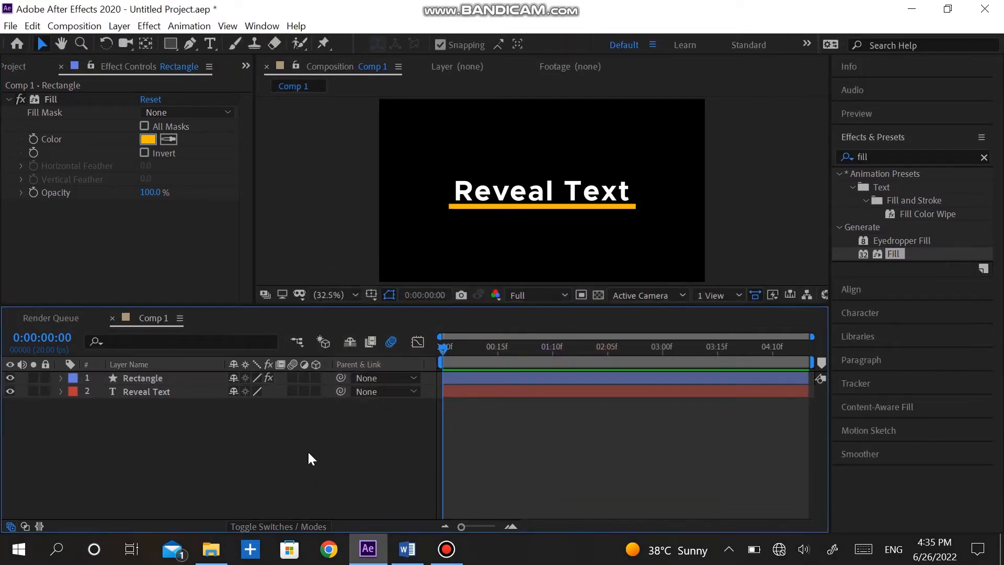
pyautogui.moveTo(225, 453)
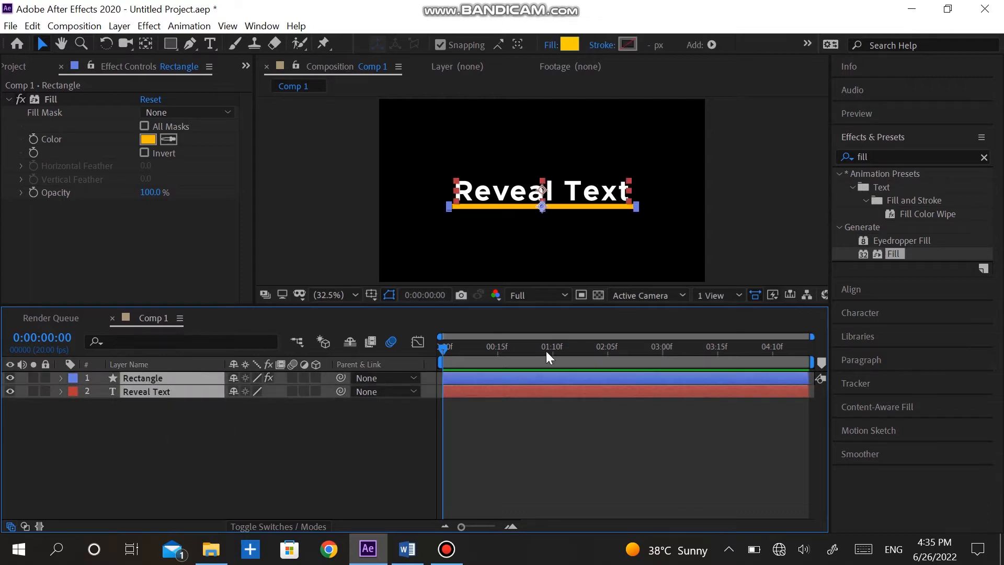
# Keyframe the bar's Size from 0,30 at 0s to 1100,30 at 1s, with easing
pyautogui.click(502, 526)
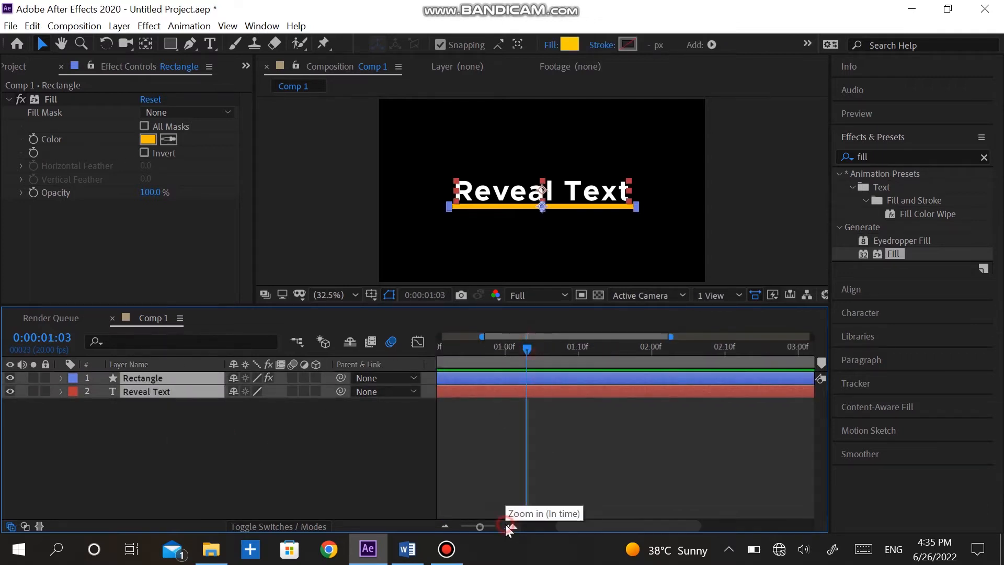
pyautogui.click(509, 527)
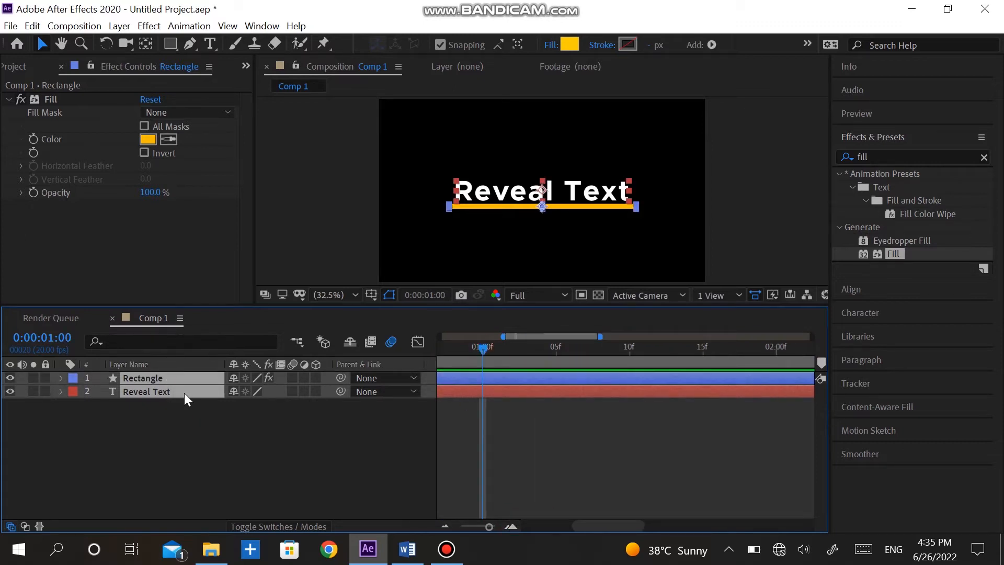
pyautogui.click(61, 378)
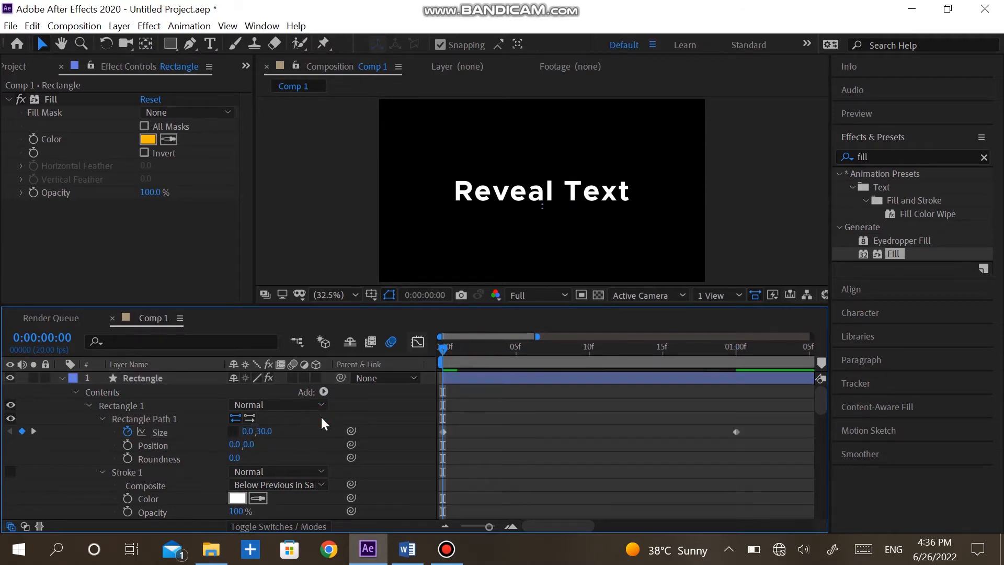
pyautogui.moveTo(443, 350); pyautogui.dragTo(736, 350)
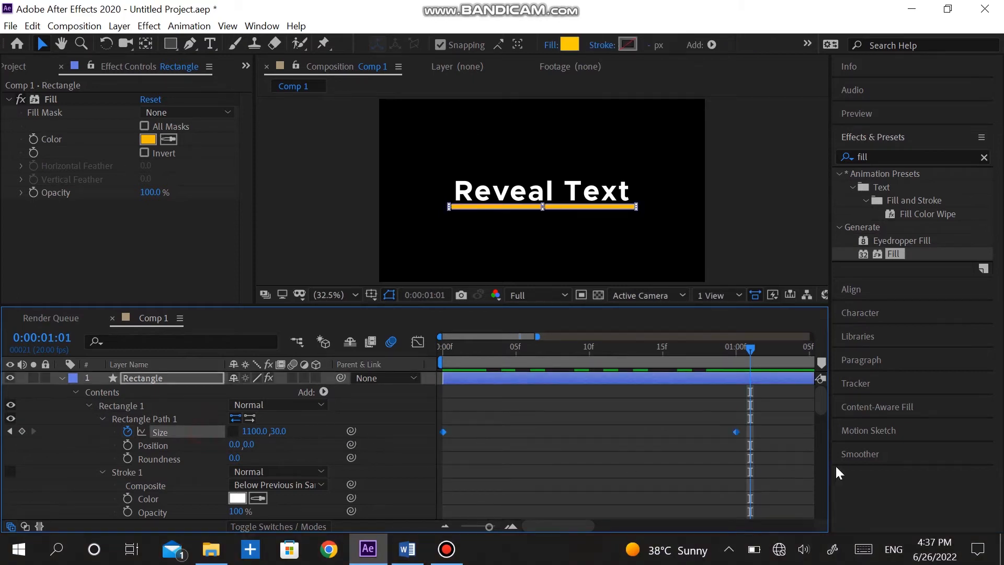
pyautogui.rightClick(750, 432)
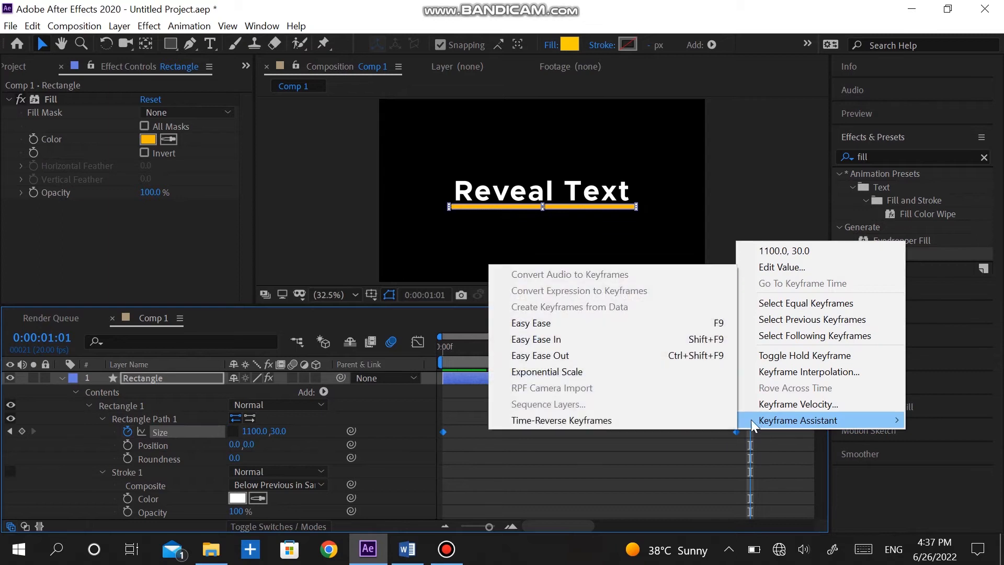
pyautogui.click(530, 322)
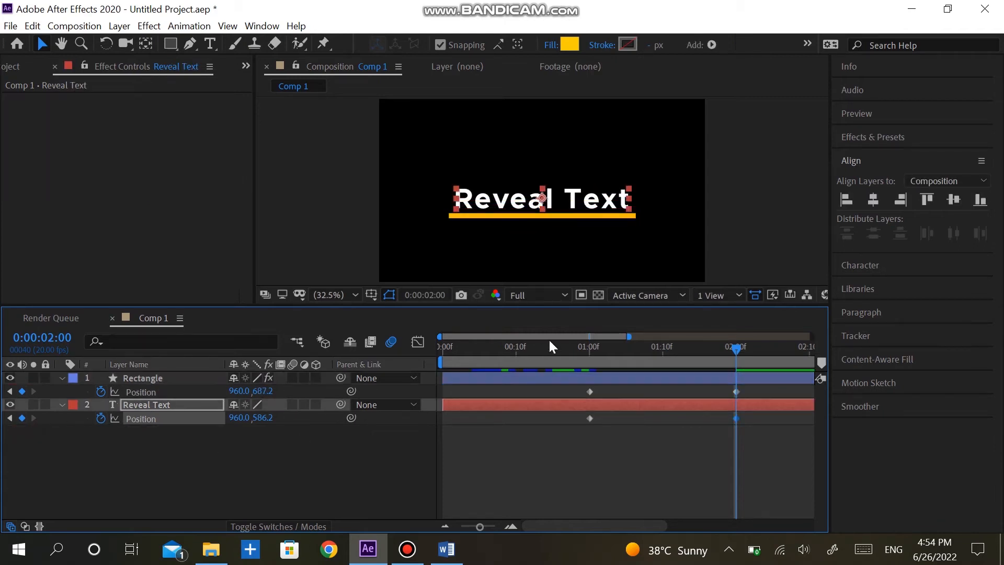
# Set Position keyframes at 1s and 2s, moving Reveal Text up and Rectangle down
pyautogui.click(588, 335)
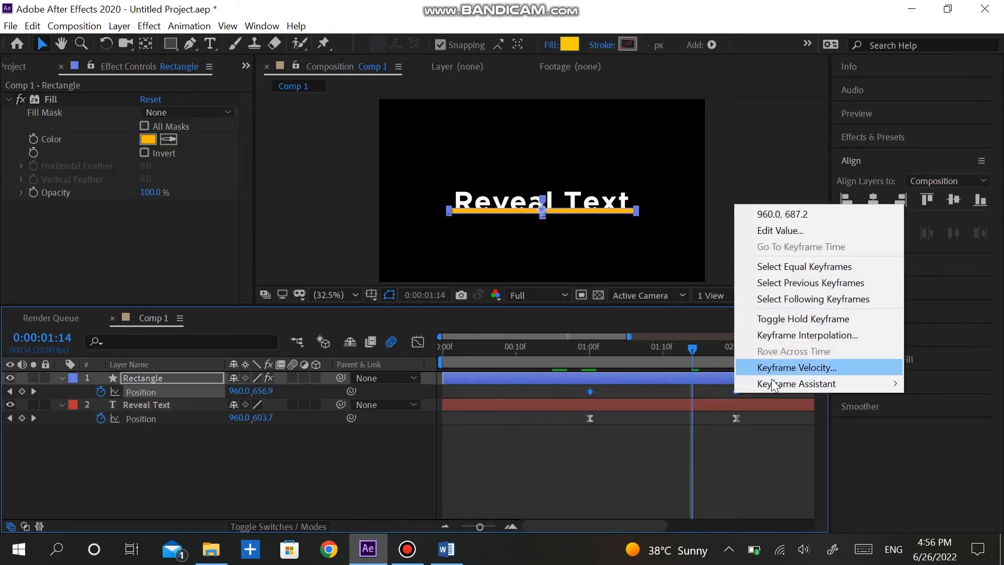
# Ease the Position keyframes with Keyframe Velocity and shape the curve in the Graph Editor
pyautogui.click(796, 367)
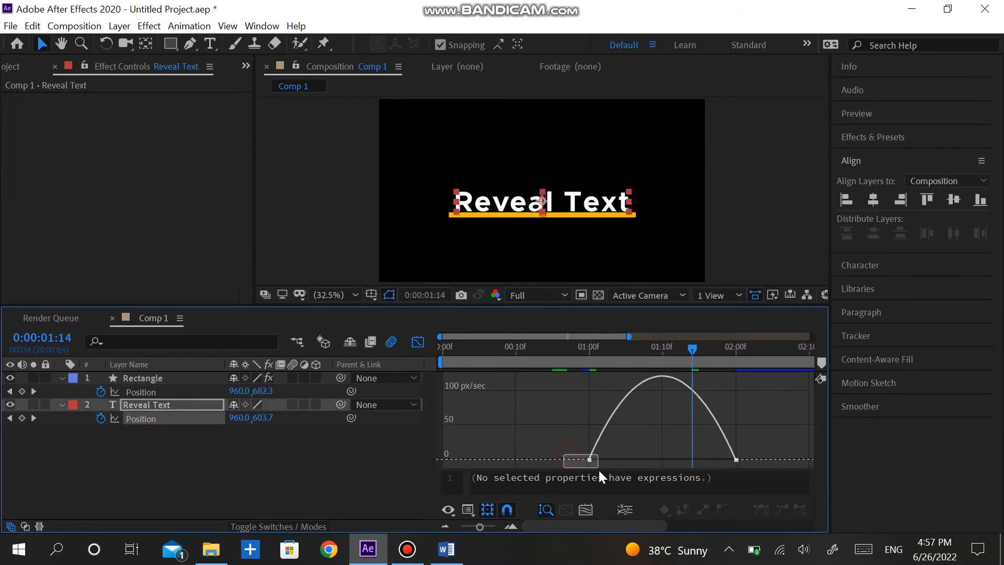
pyautogui.click(588, 461)
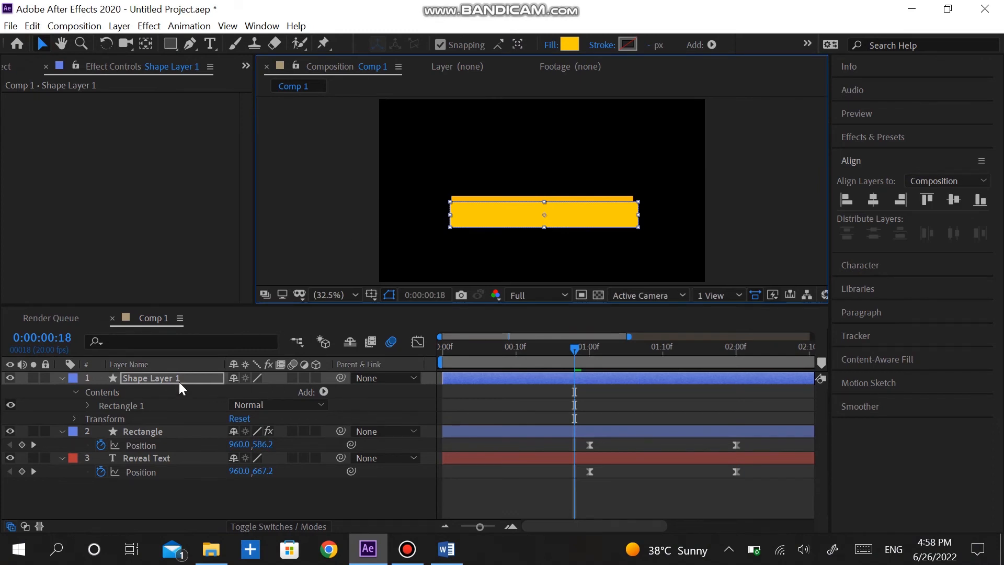
# Rename the new shape layer 'mask' and search Effects & Presets for 'set m'
pyautogui.doubleClick(152, 378)
pyautogui.write('fill')
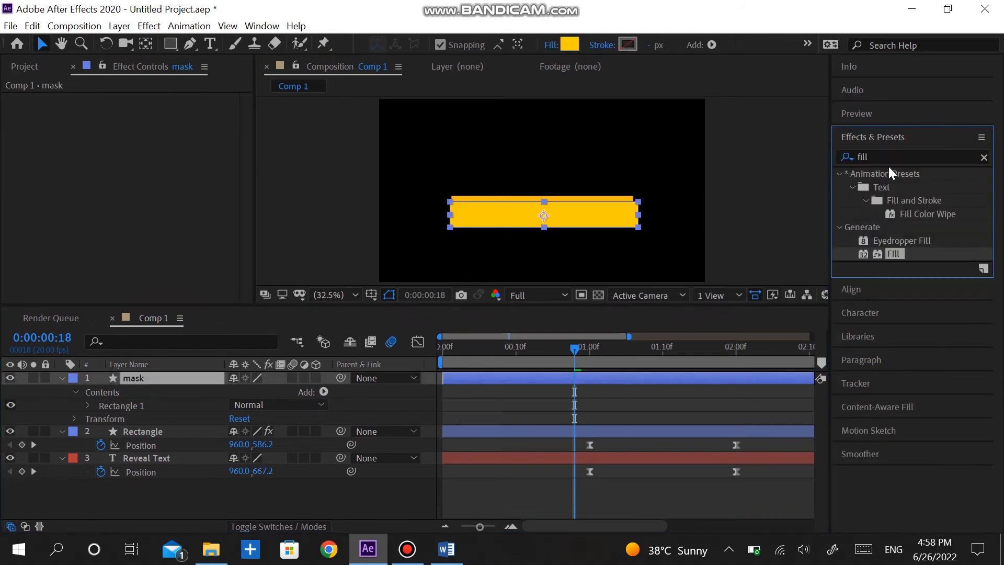
pyautogui.click(146, 458)
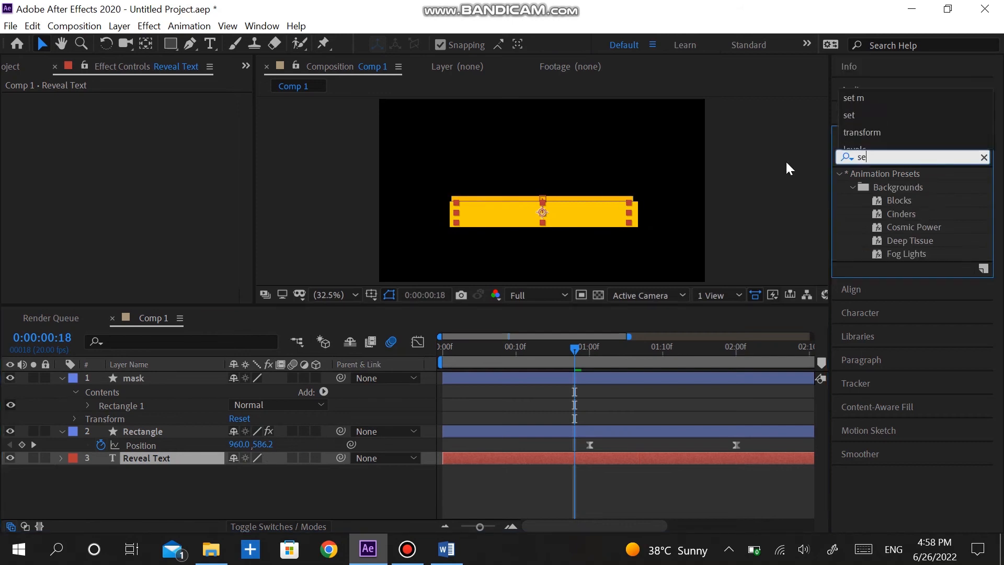
pyautogui.write('set m')
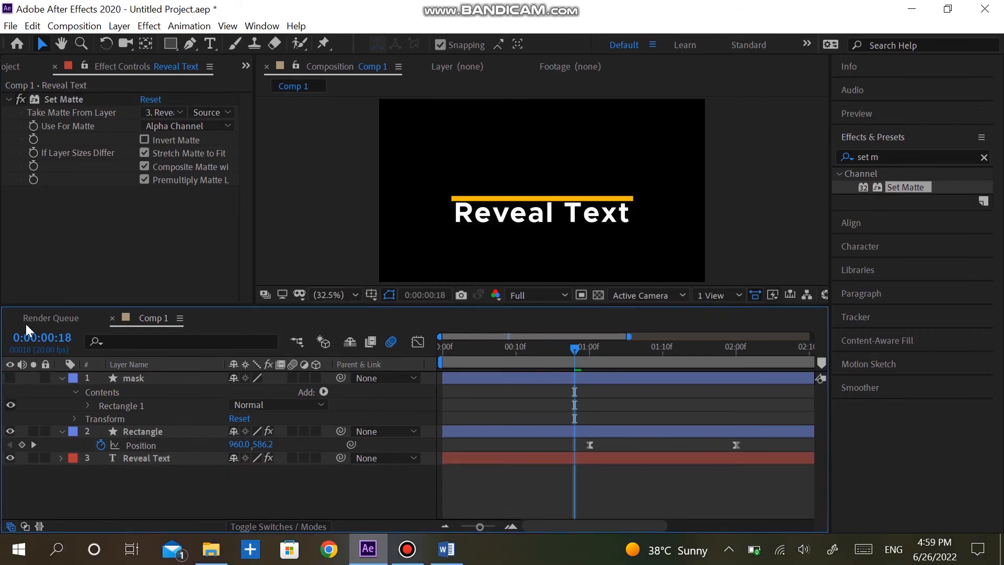
# Set Reveal Text's Set Matte to take its matte from layer '1. mask'
pyautogui.click(162, 112)
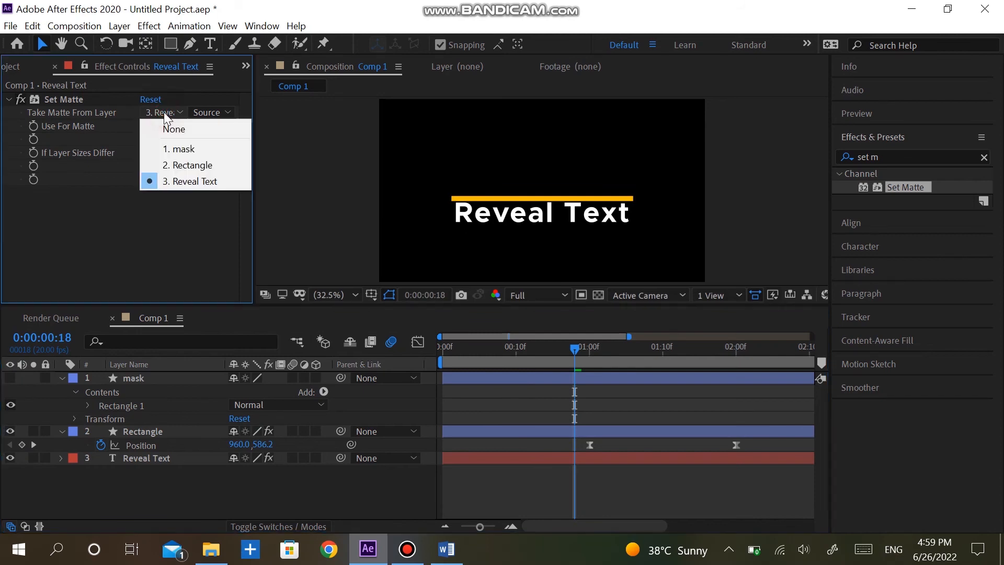
pyautogui.click(182, 149)
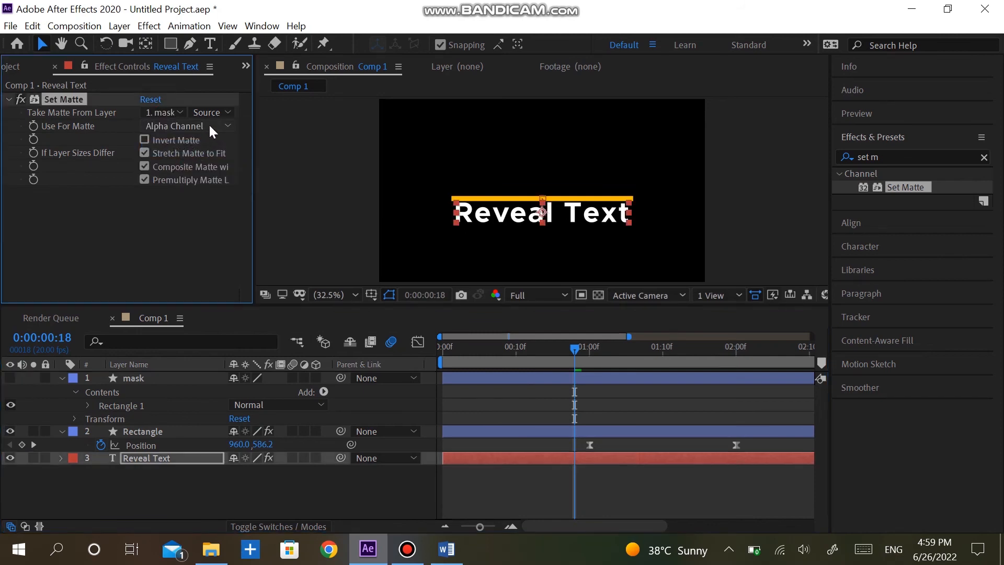
pyautogui.click(145, 140)
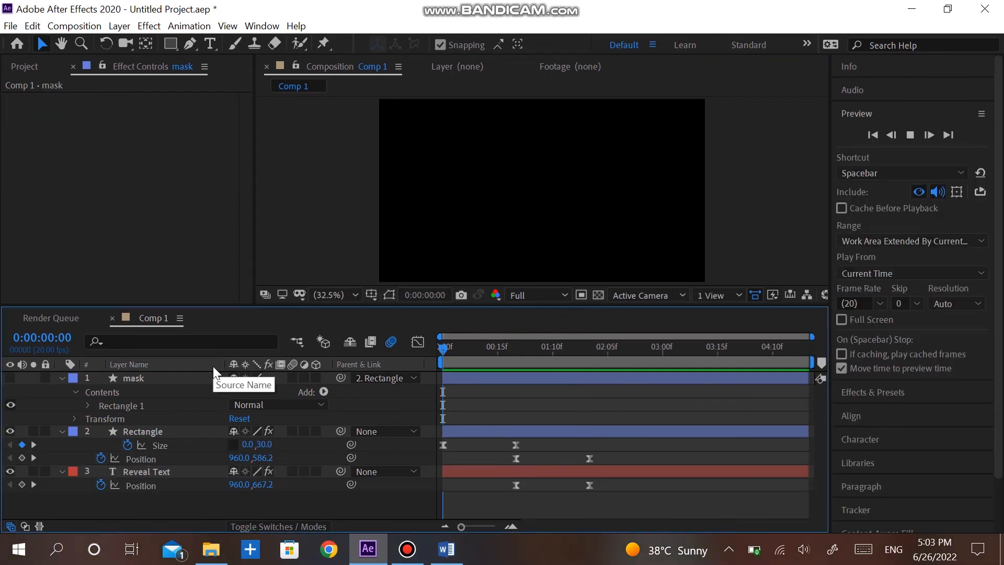
pyautogui.moveTo(443, 352)
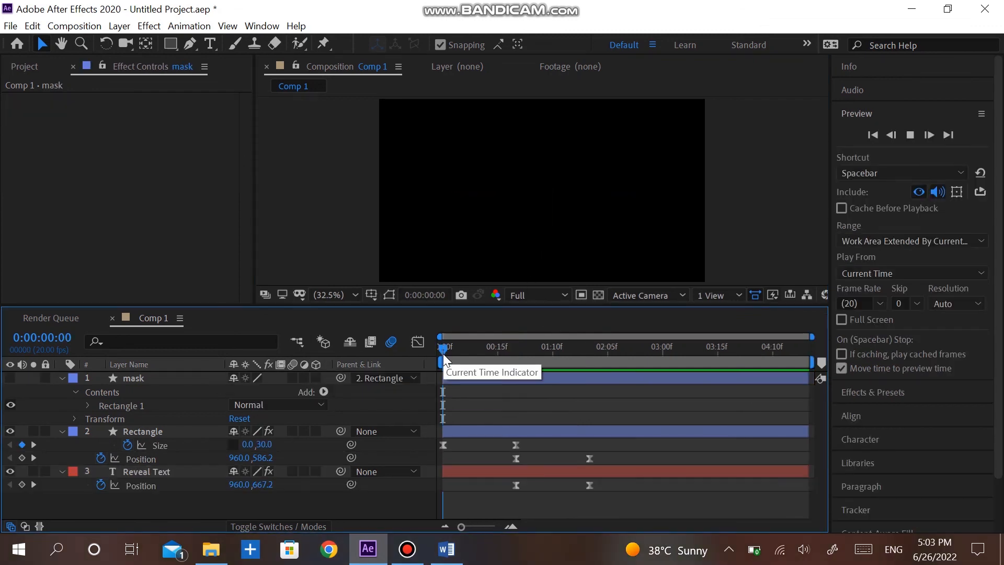
# Scrub the time indicator from 0s through 1s to 2s
pyautogui.moveTo(442, 356); pyautogui.dragTo(555, 355)
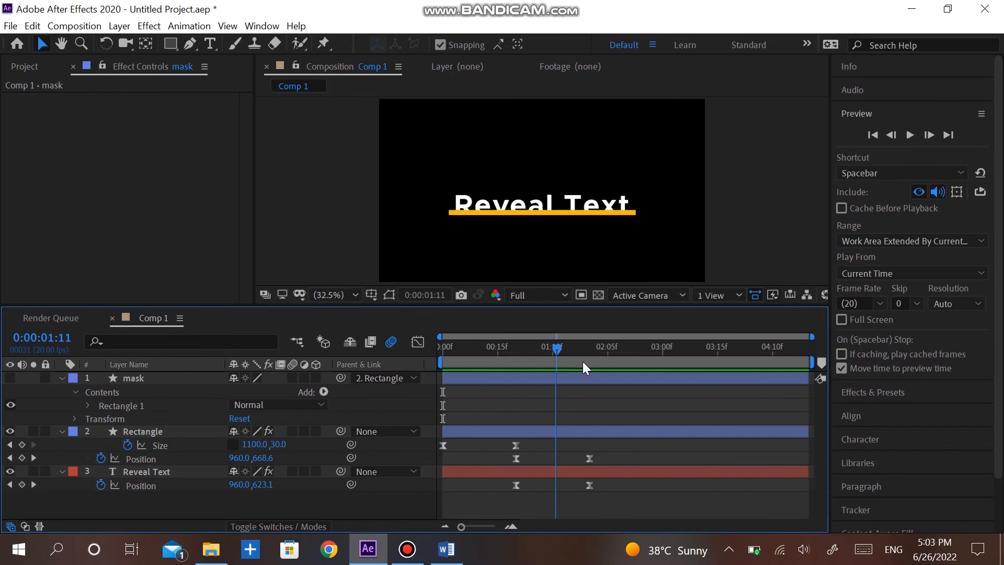
pyautogui.moveTo(556, 346); pyautogui.dragTo(655, 346)
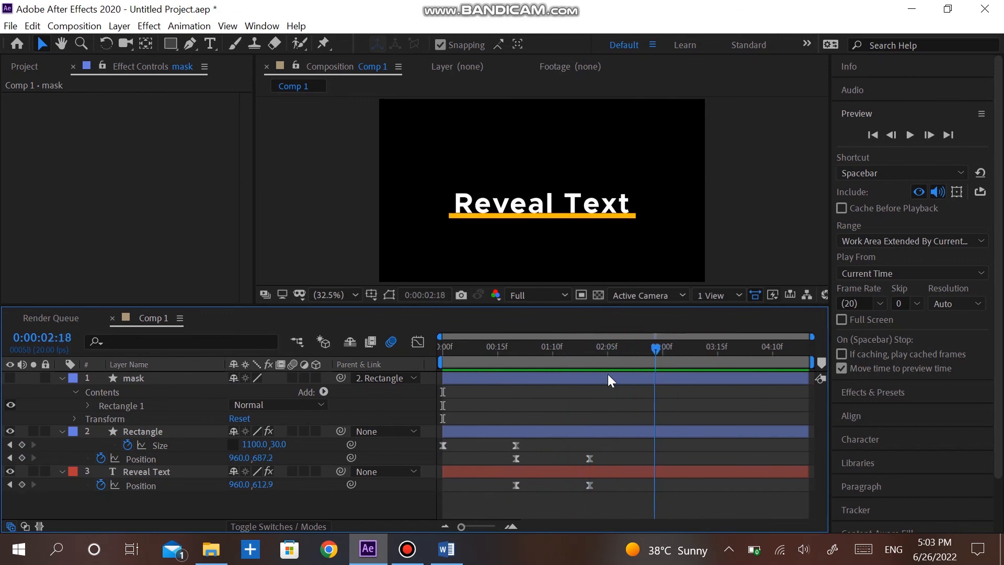